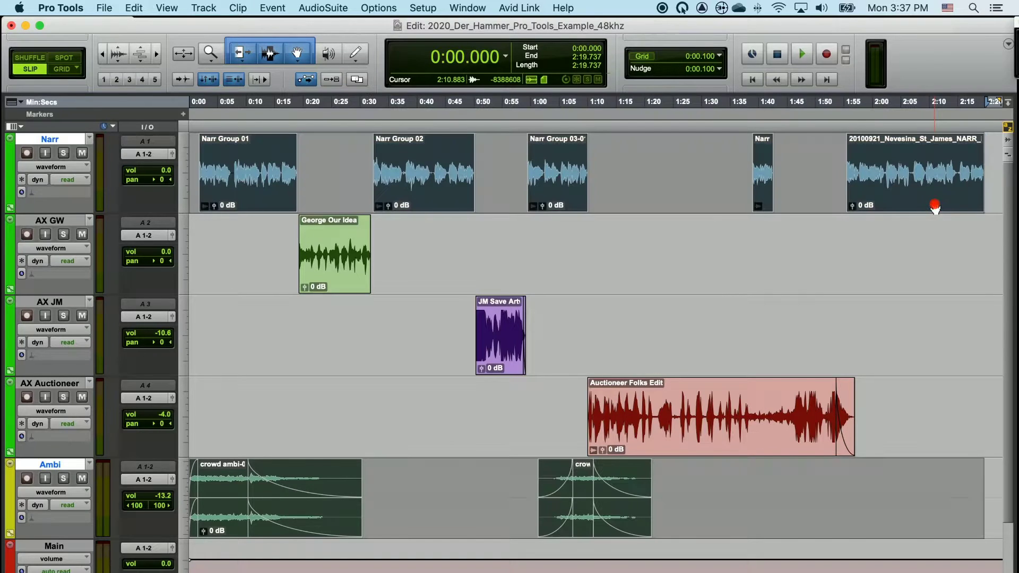
pyautogui.moveTo(949, 188)
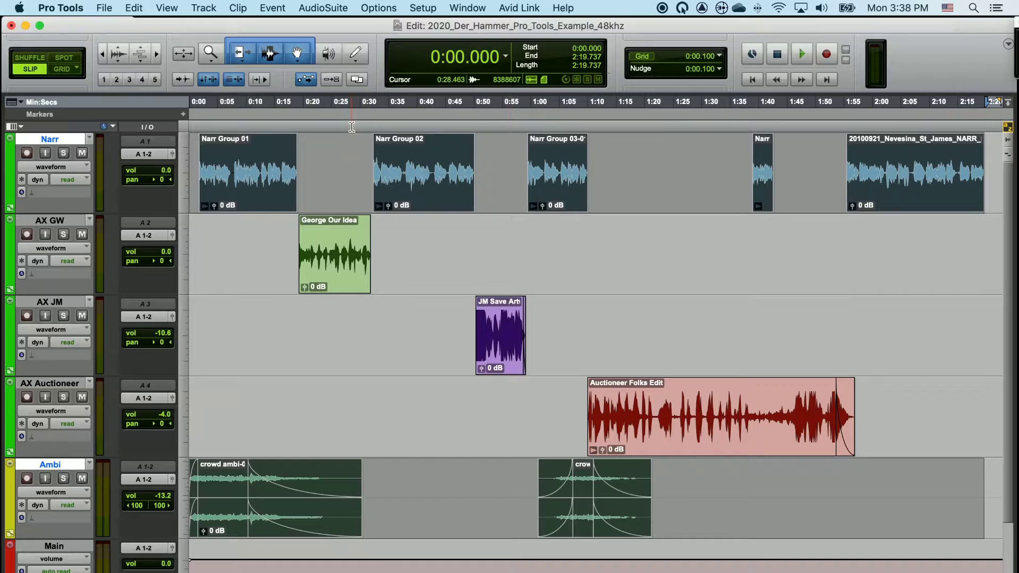
# - Open the Bounce to Disk dialog from the File menu
pyautogui.click(493, 127)
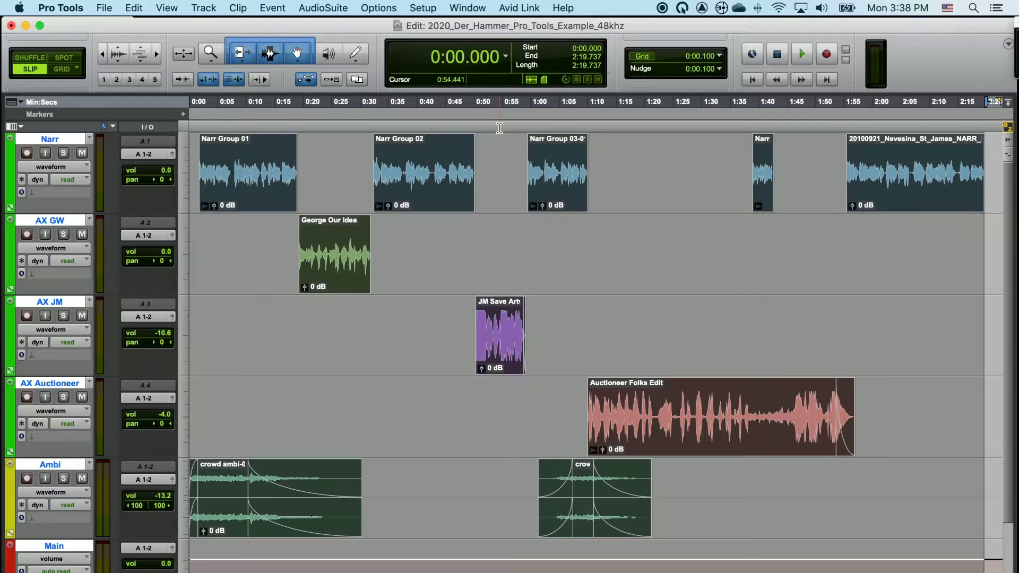
pyautogui.click(666, 327)
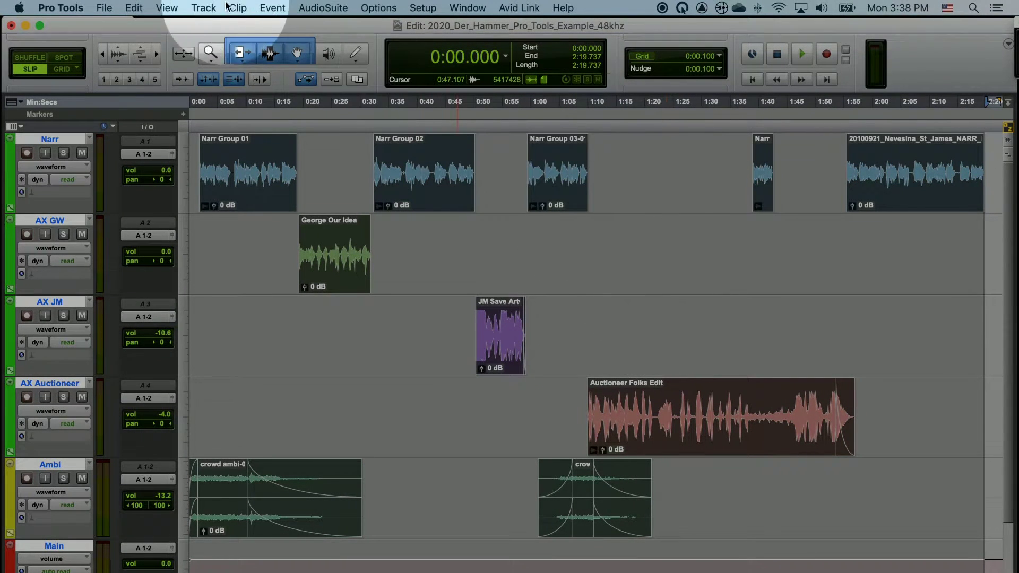
pyautogui.click(103, 8)
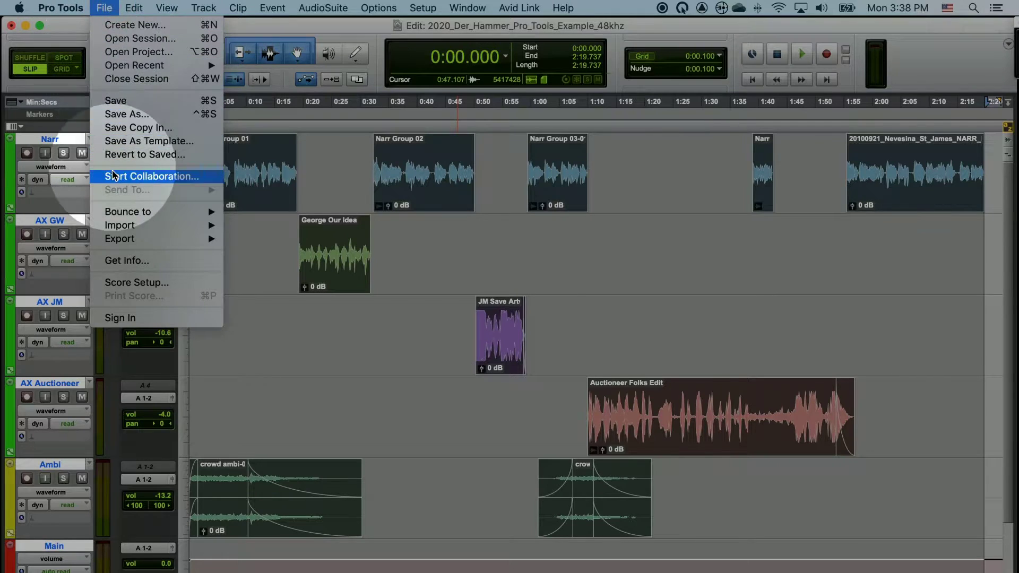
pyautogui.moveTo(128, 211)
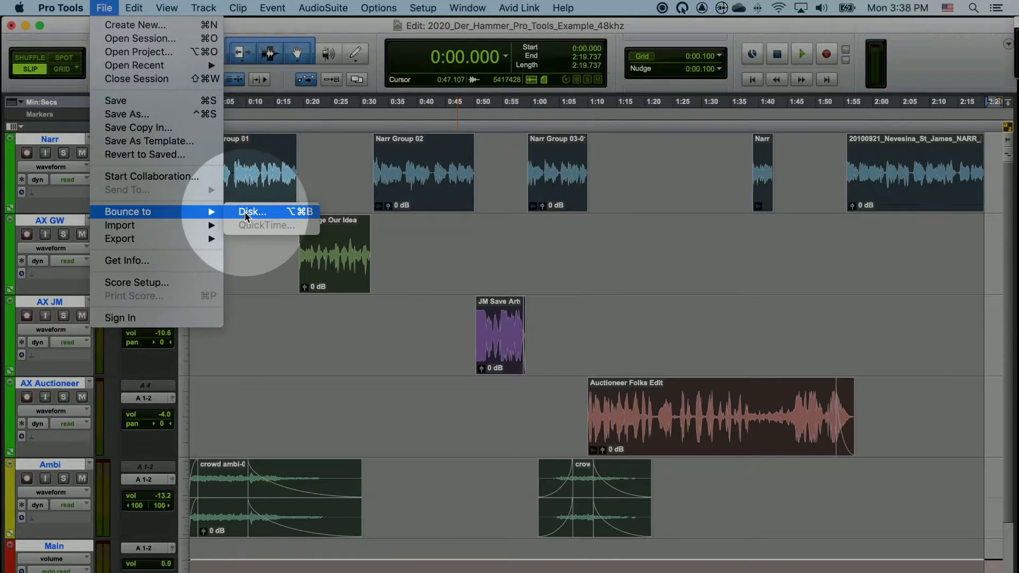
pyautogui.click(252, 212)
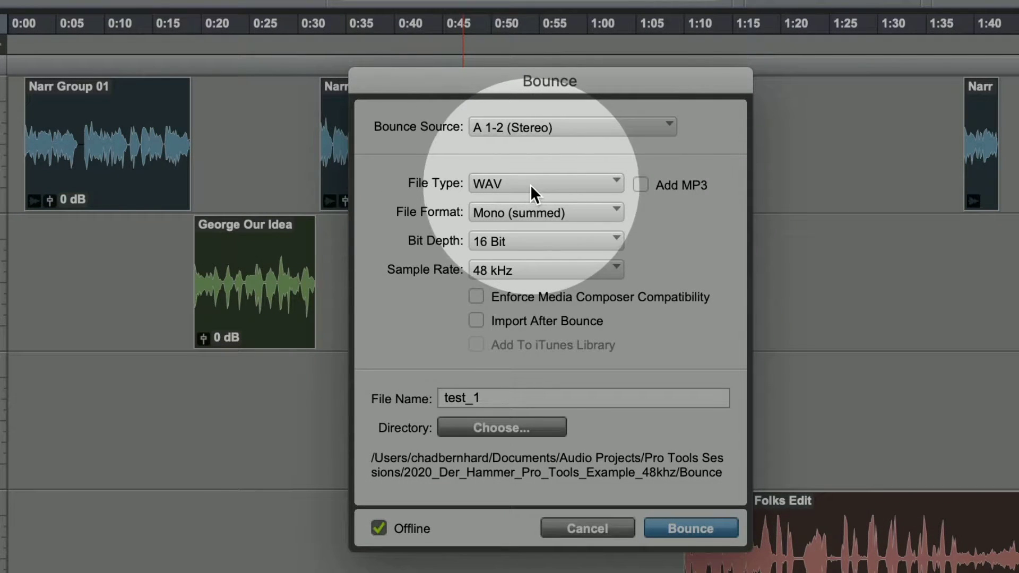
# - Make the bounce an interleaved WAV with an added MP3, and clear the test_1 name
pyautogui.click(545, 212)
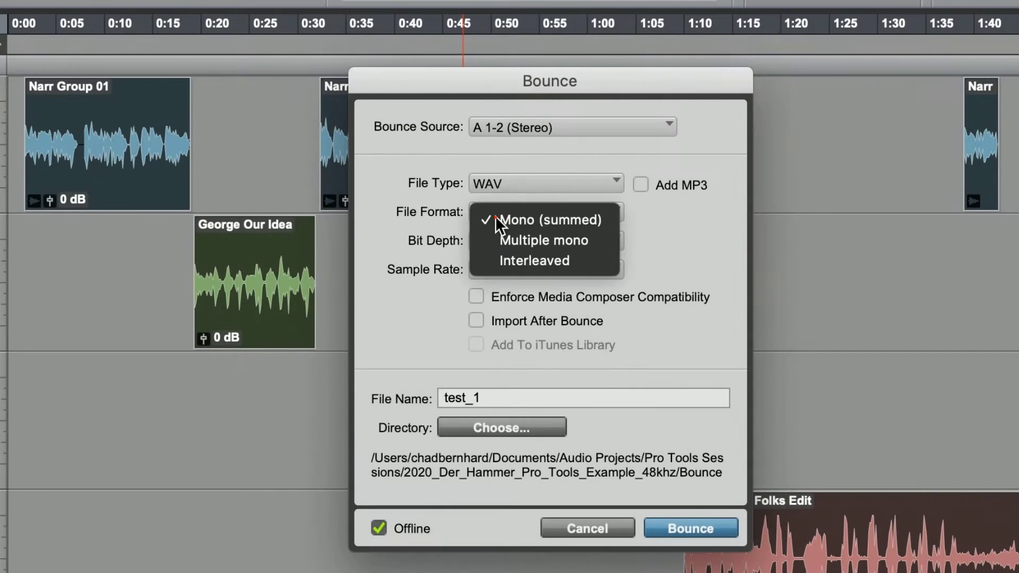
pyautogui.click(533, 261)
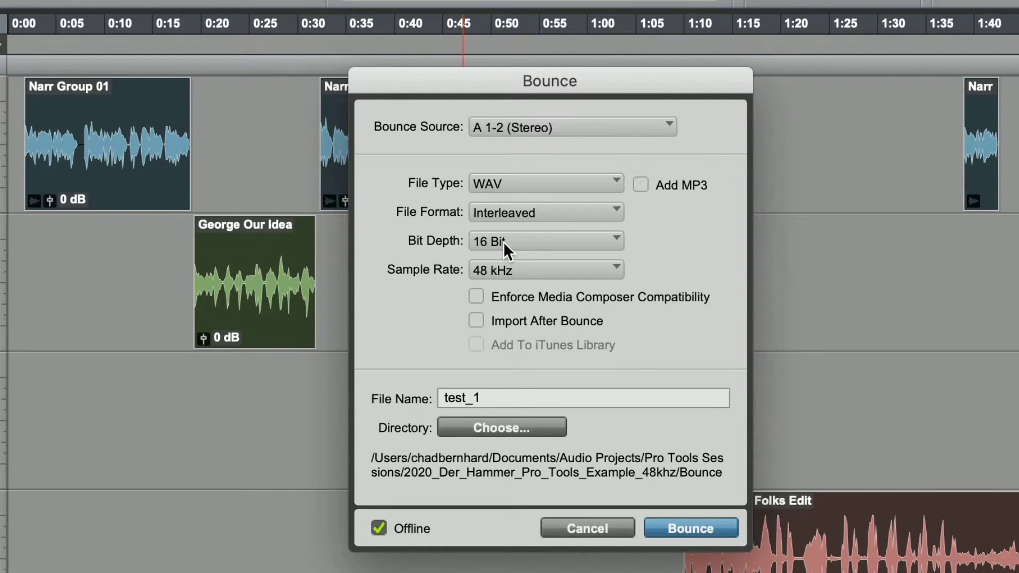
pyautogui.moveTo(526, 273)
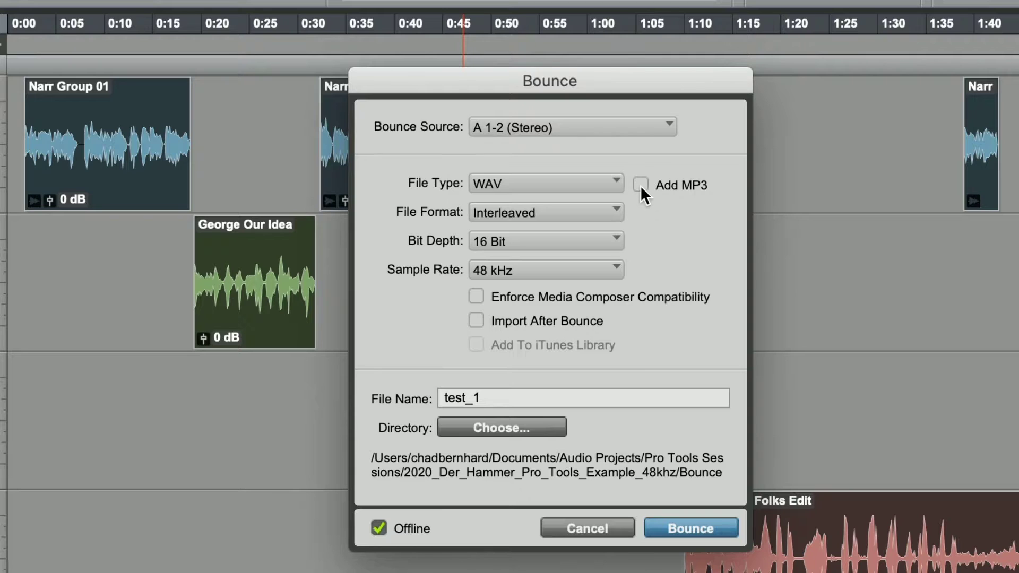
pyautogui.click(641, 185)
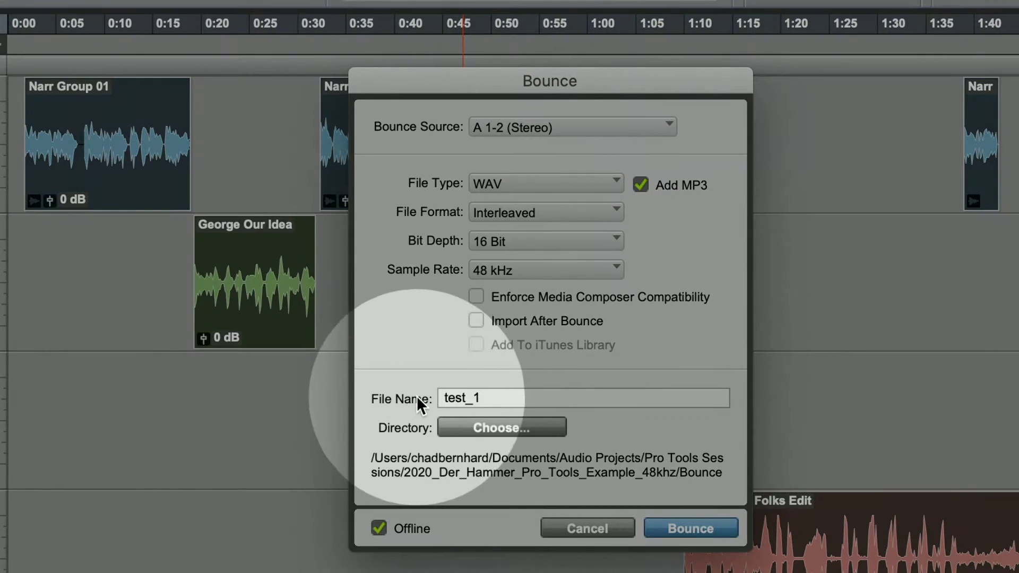
pyautogui.click(455, 399)
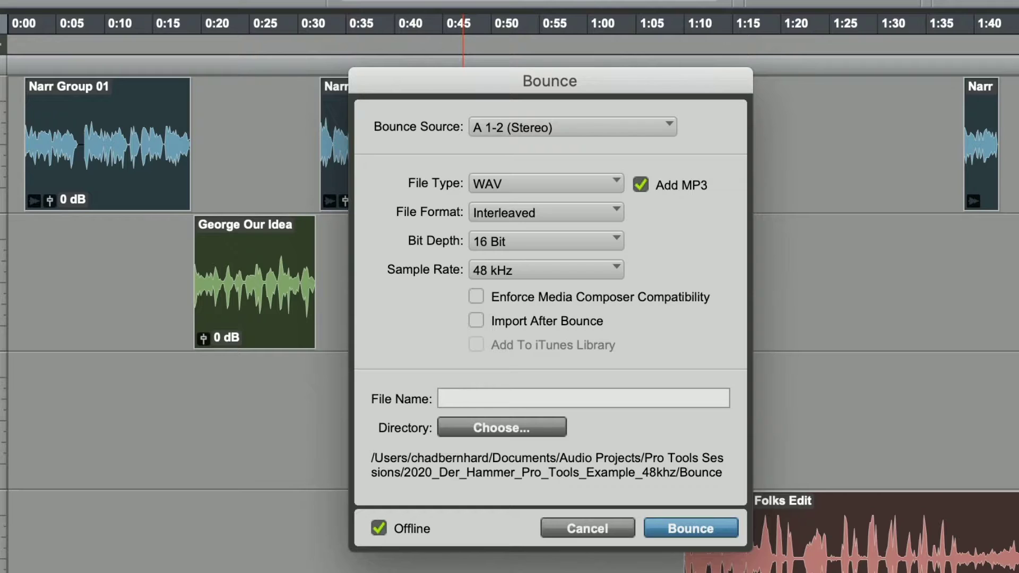
# - Enter 20200805_COOL_Project_BOUNCE_01 as the bounce file name
pyautogui.write('20200805_COOL_Proj')
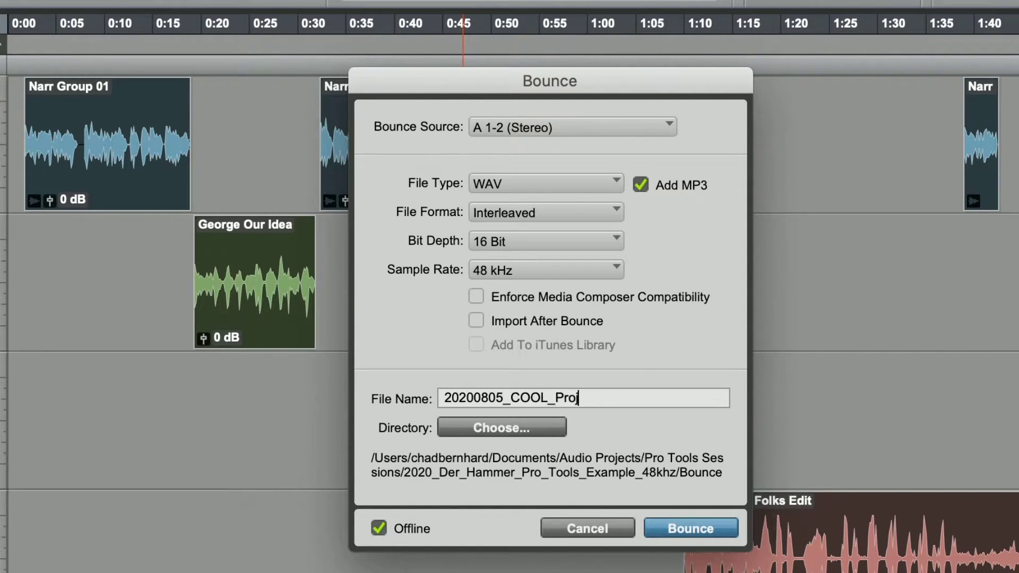
pyautogui.write('ect_BOUNCE_01')
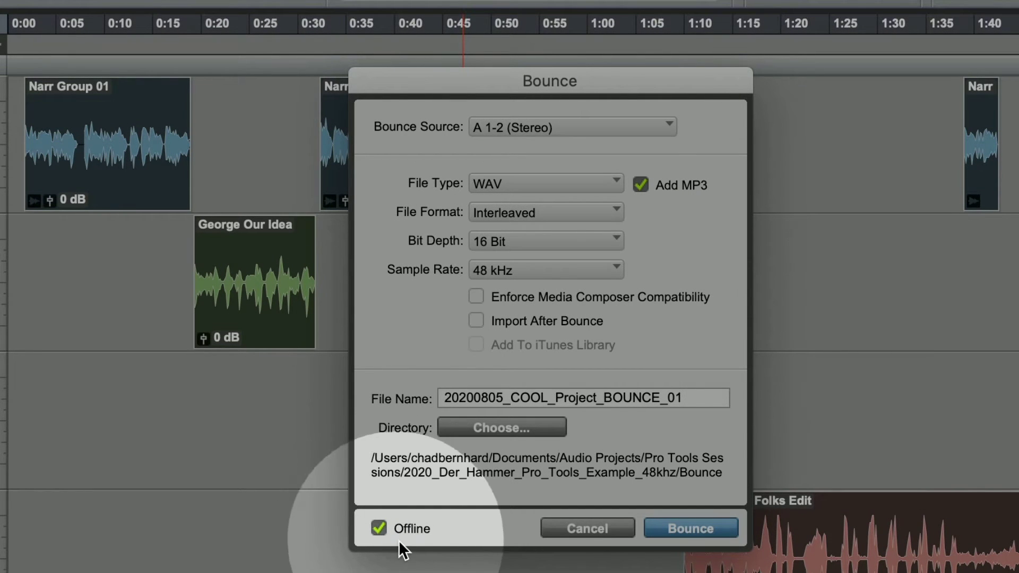
# - Start the bounce with Offline rendering enabled
pyautogui.click(583, 398)
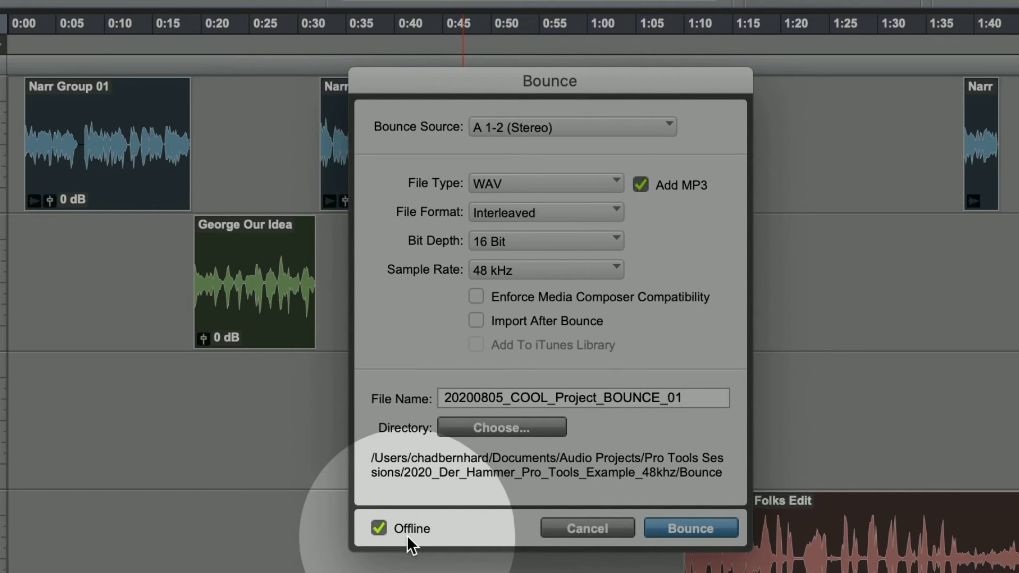
pyautogui.moveTo(690, 528)
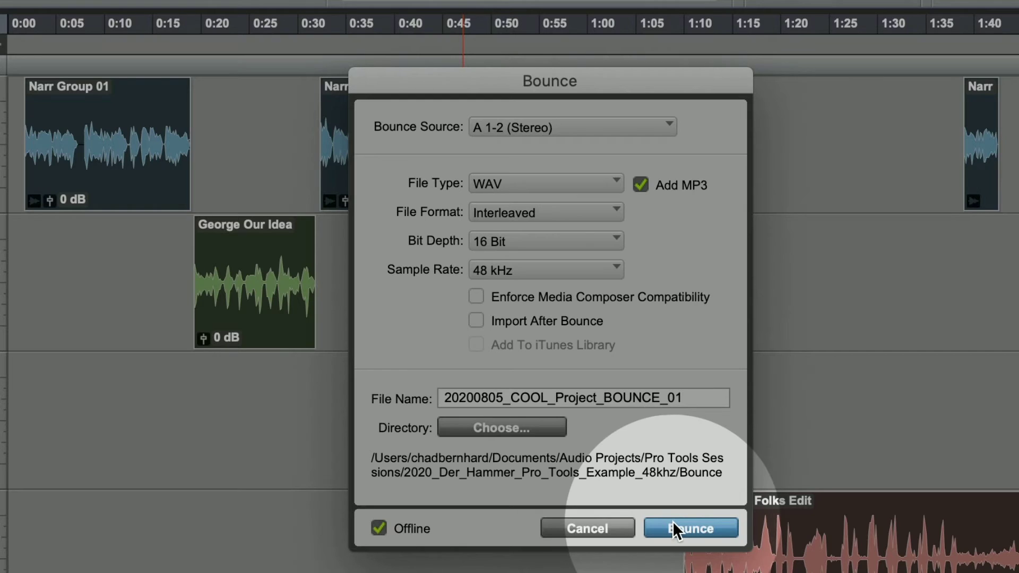
pyautogui.click(690, 528)
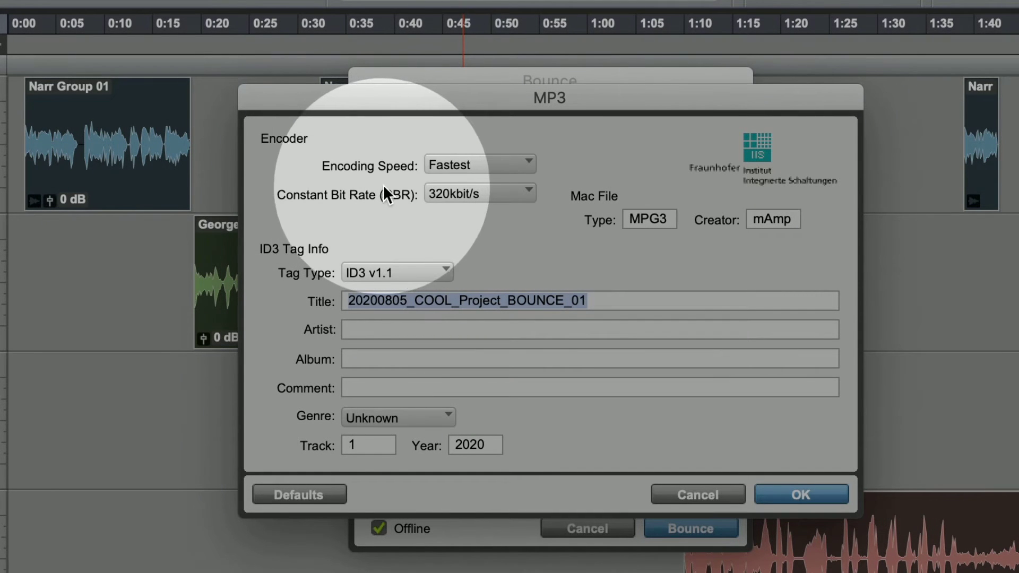
pyautogui.moveTo(439, 185)
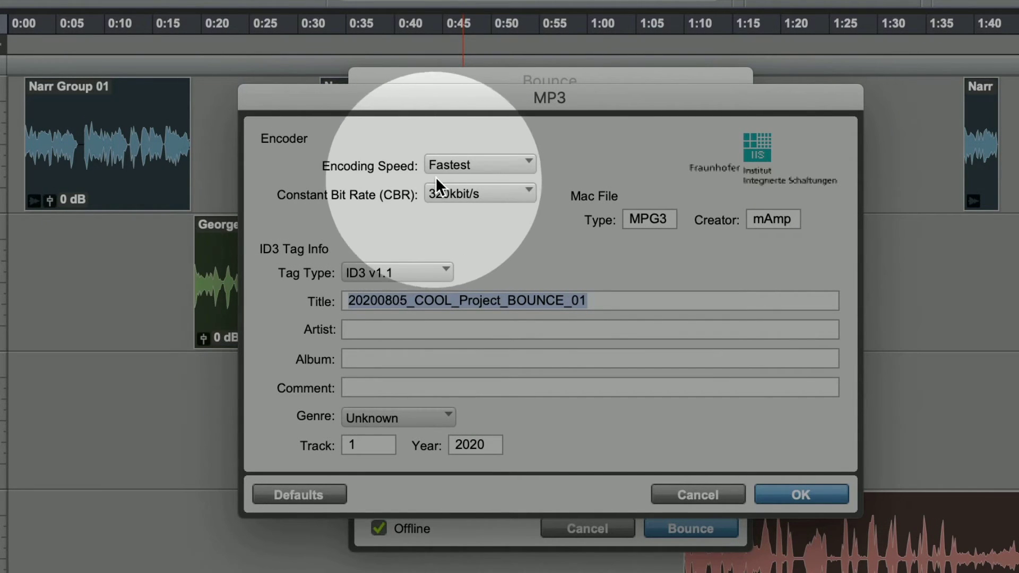
pyautogui.moveTo(481, 208)
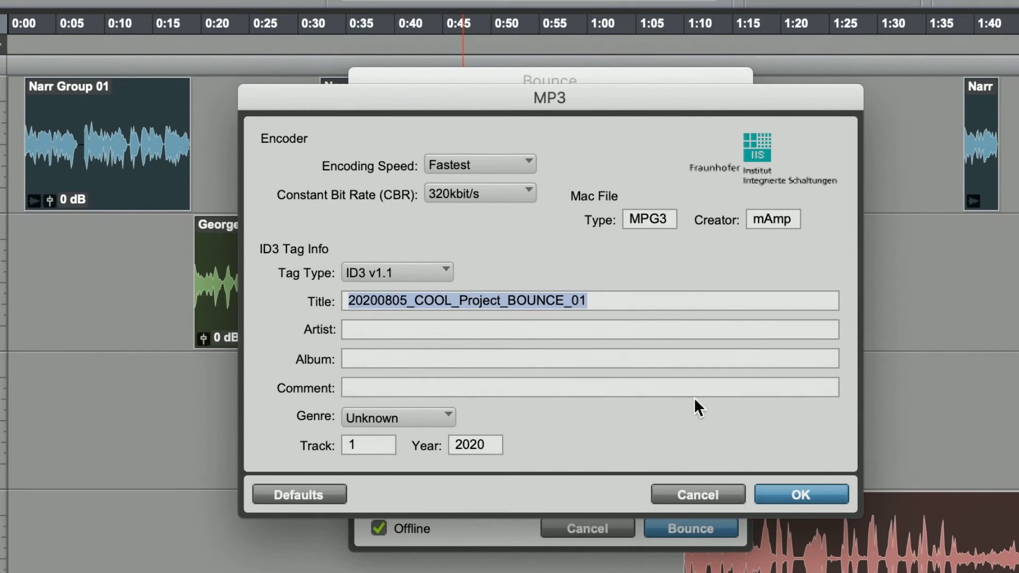
# - Confirm MP3 encoding at 320 kbit/s constant bit rate
pyautogui.click(800, 495)
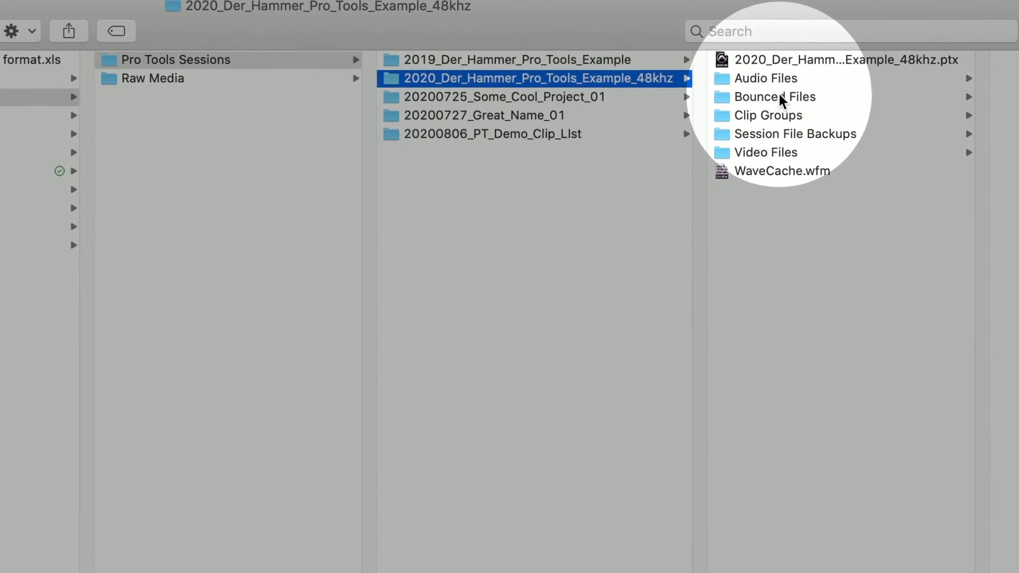
# - Open Bounced Files and select the new 5.6 MB BOUNCE_01 MP3
pyautogui.click(766, 96)
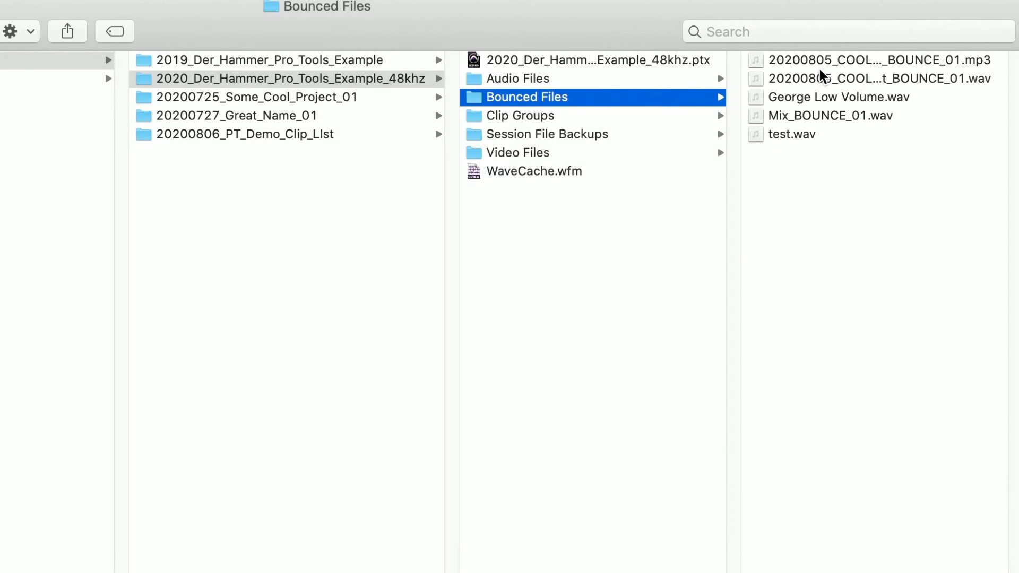
pyautogui.click(880, 60)
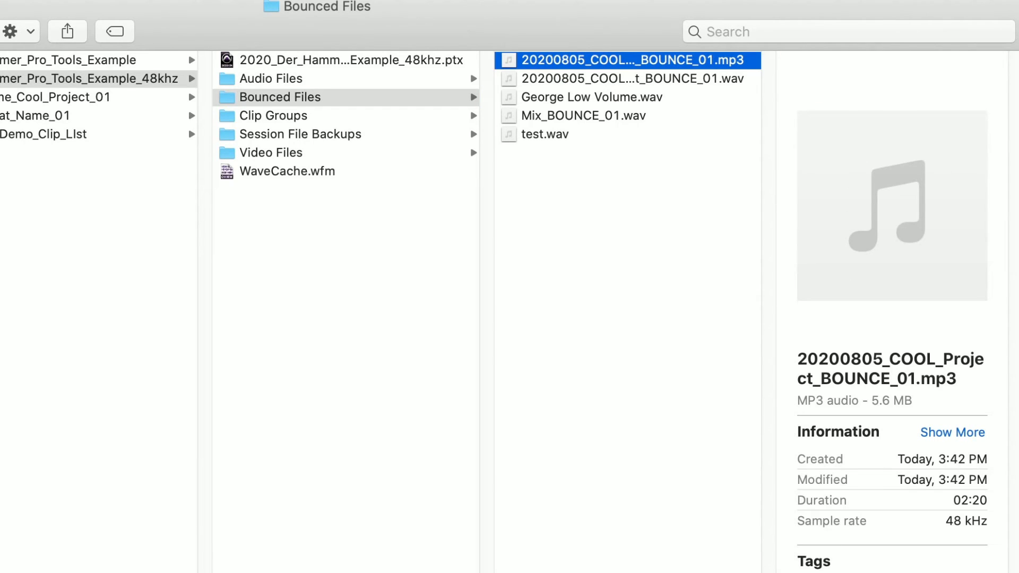